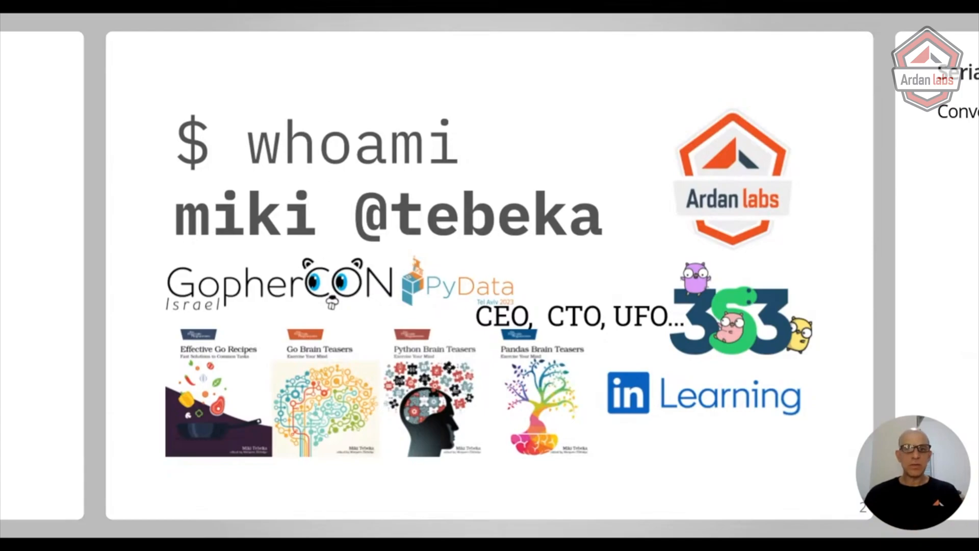
Advance past the speaker intro and Mistake 1 to 'Mistake 2: Using the Same Type in all Layers'
key(Right)
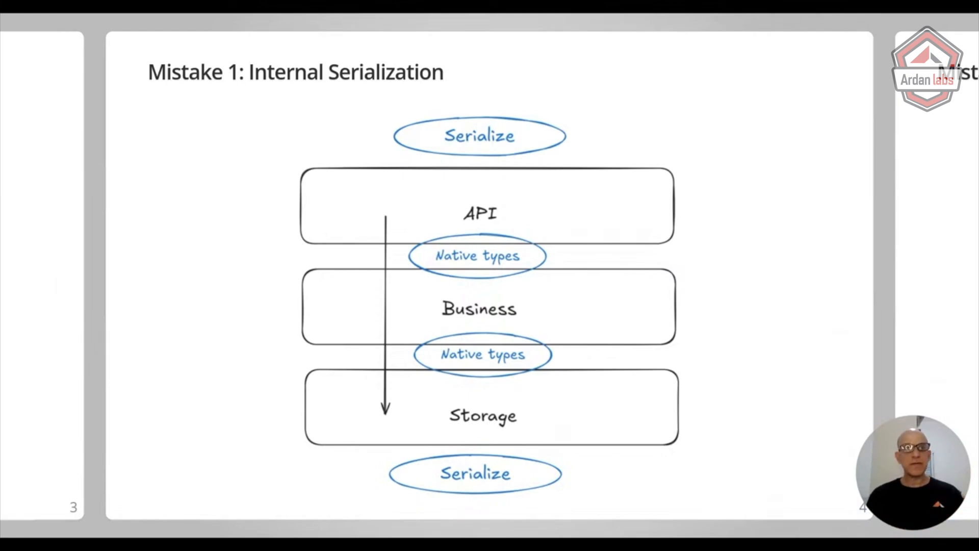
key(right)
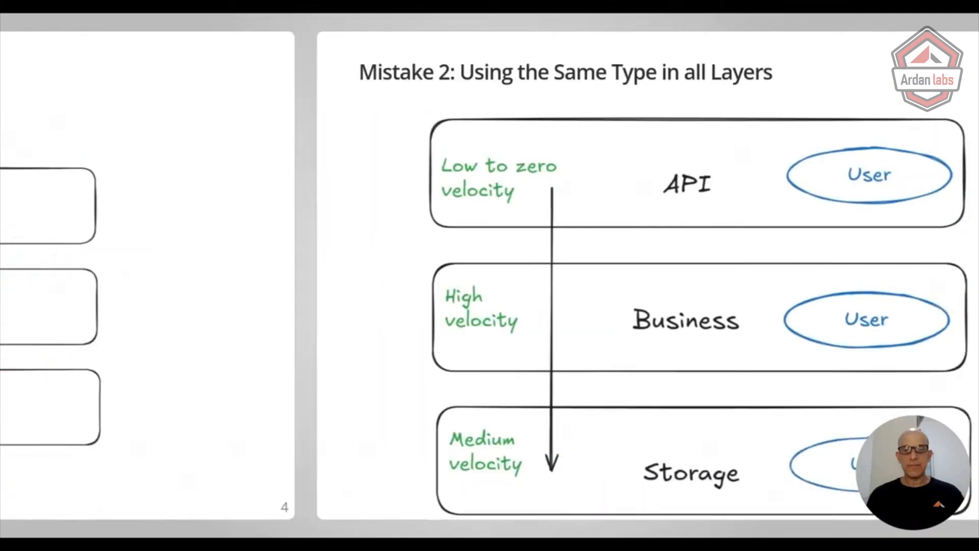